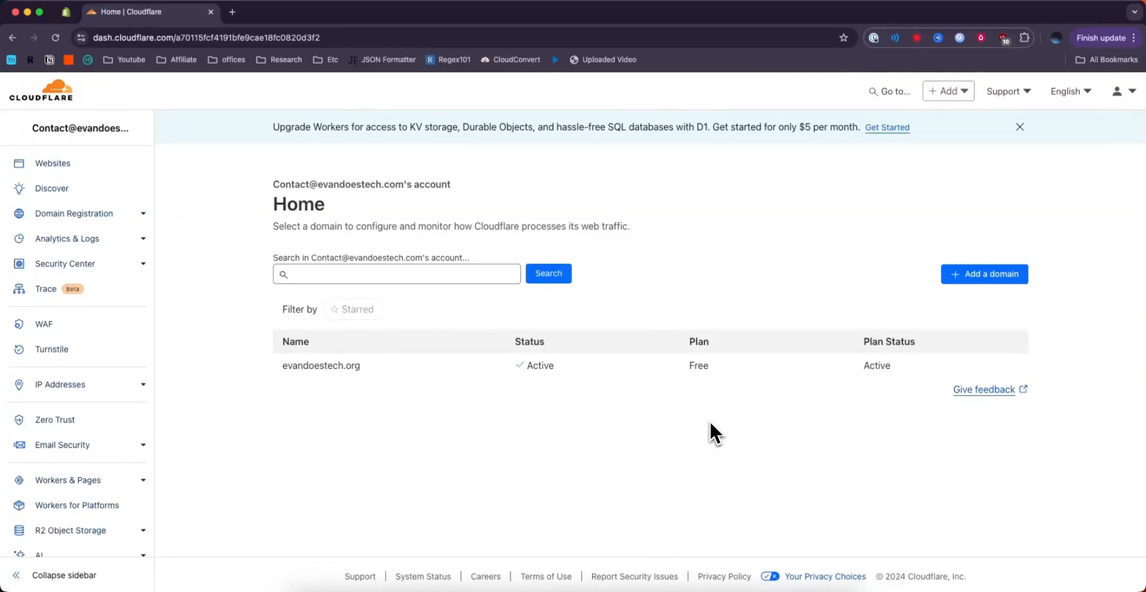
{"action": "mouse_move", "coordinate": [554, 427]}
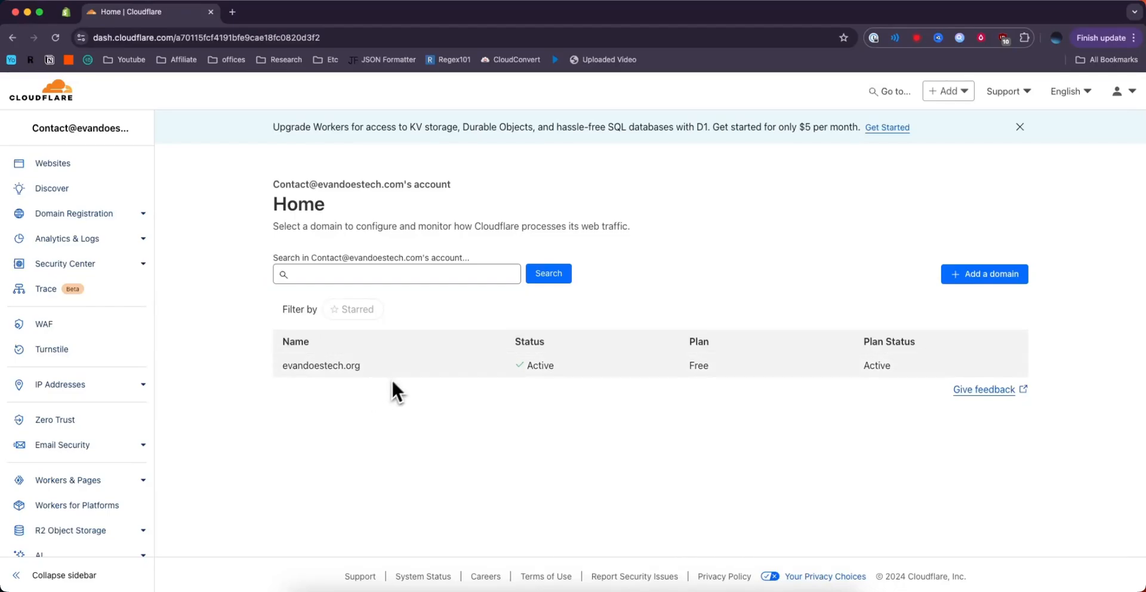
{"action": "mouse_move", "coordinate": [339, 384]}
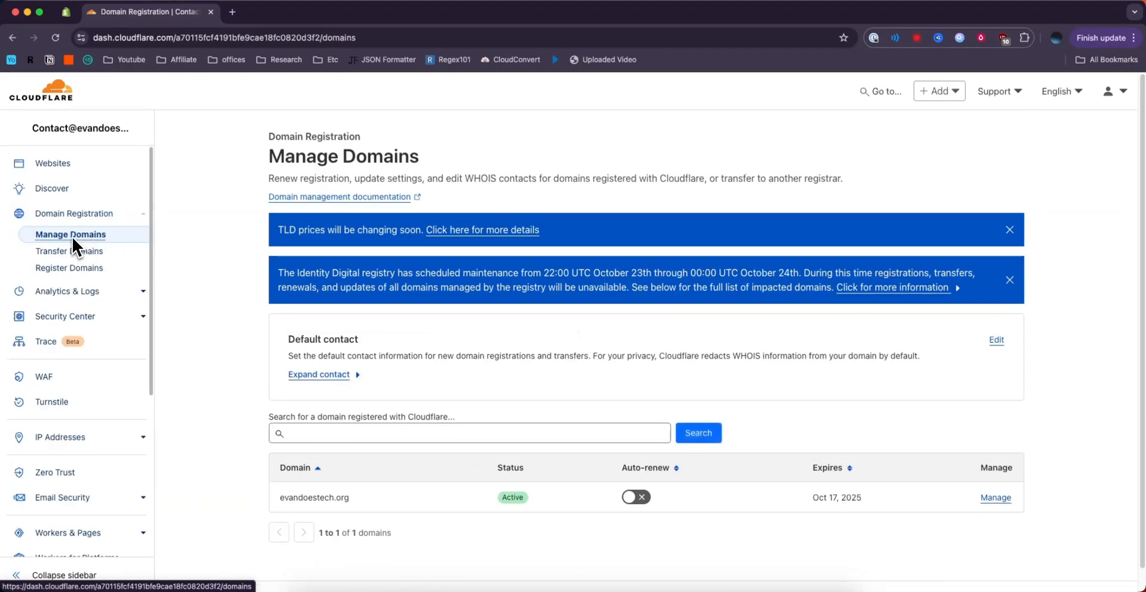
Open the Manage page for evandoestech.org from the domains table.
{"action": "scroll", "scroll_direction": "down", "scroll_amount": 3}
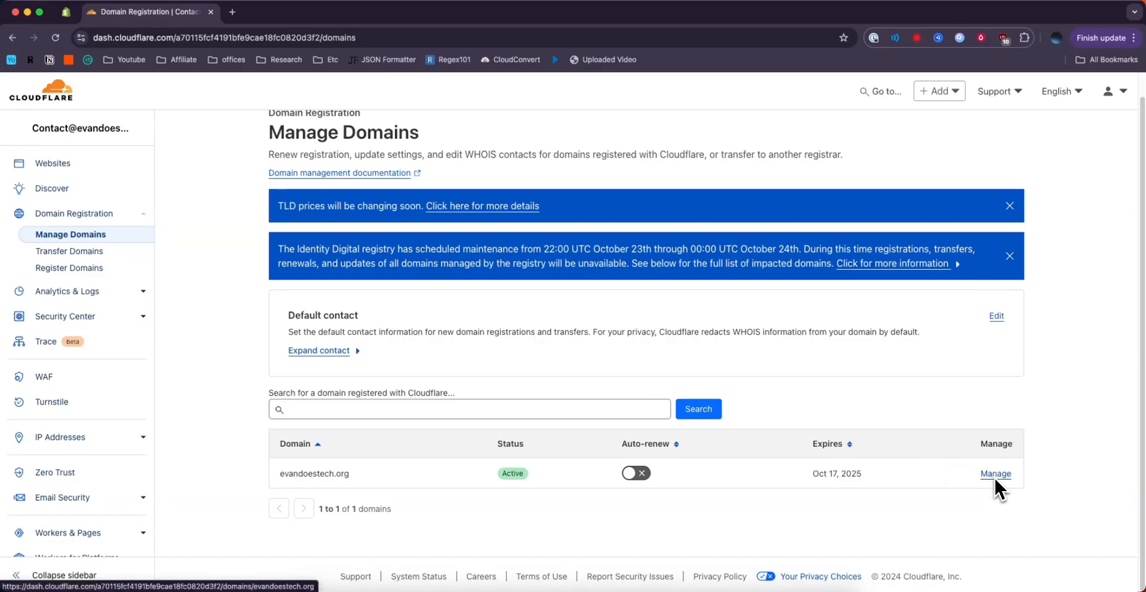
{"action": "left_click", "coordinate": [996, 474]}
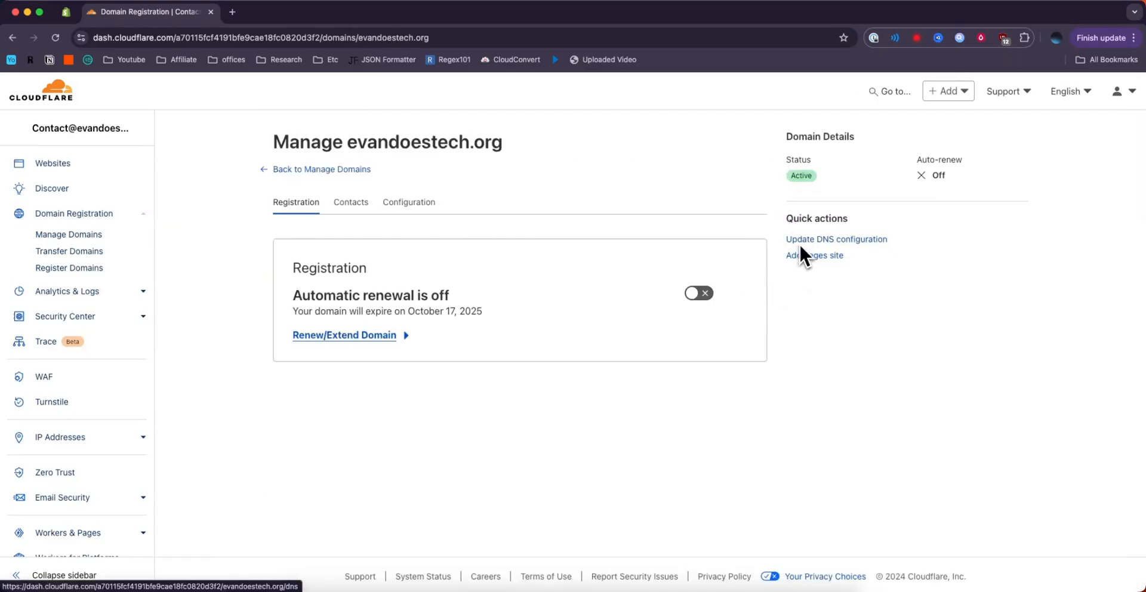
Open DNS Records for evandoestech.org via Update DNS configuration.
{"action": "left_click", "coordinate": [835, 238]}
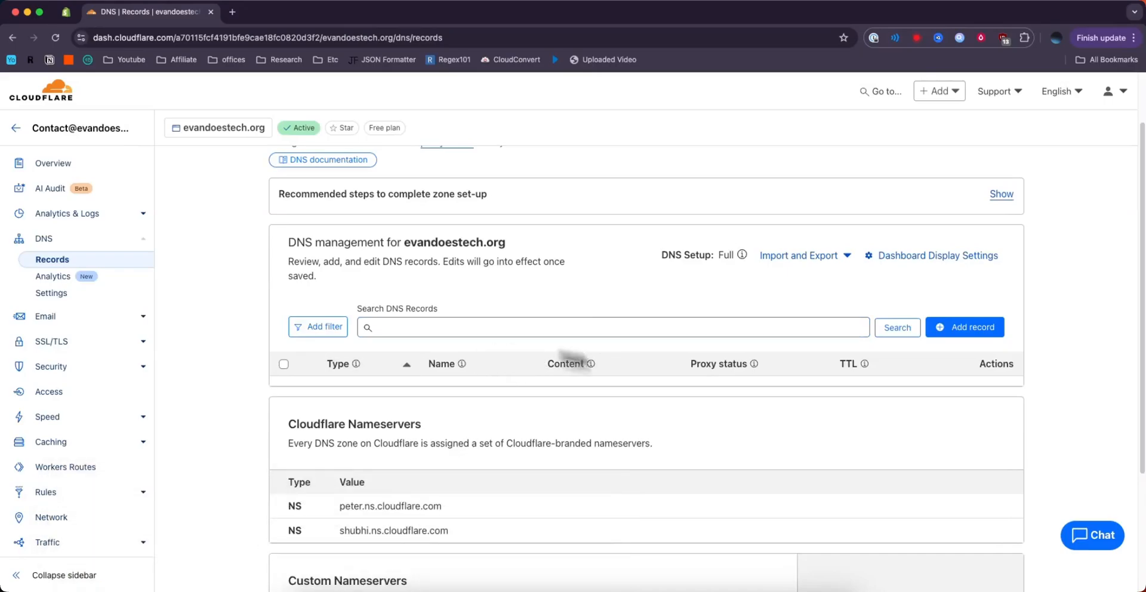
{"action": "mouse_move", "coordinate": [859, 388]}
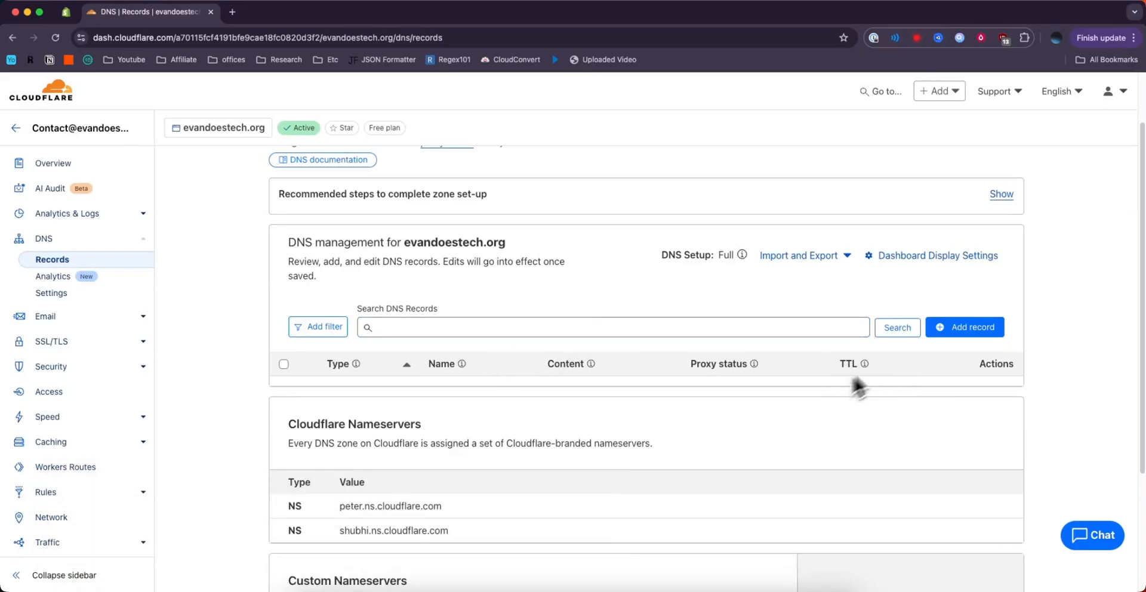
Start a new type A record named @.
{"action": "left_click", "coordinate": [963, 326]}
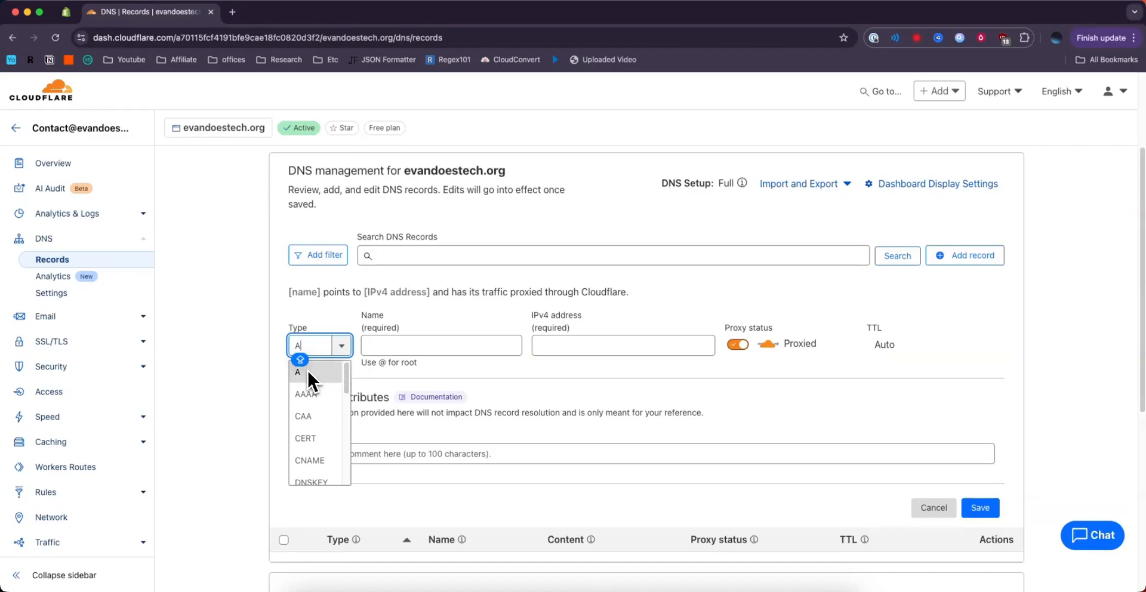
{"action": "scroll", "scroll_direction": "down", "scroll_amount": 3}
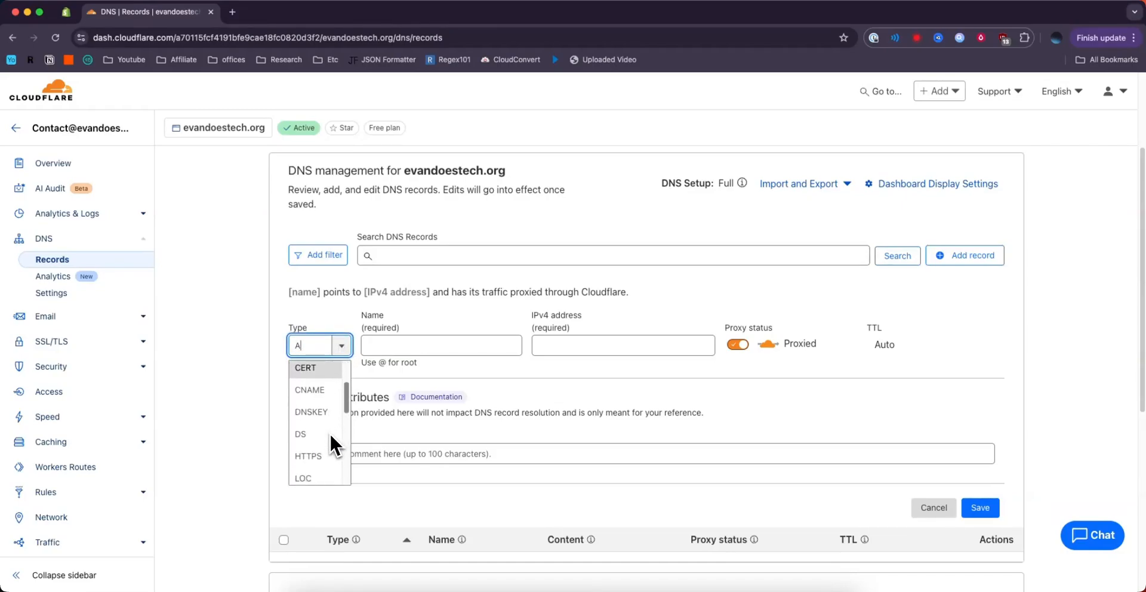
{"action": "left_click", "coordinate": [309, 390]}
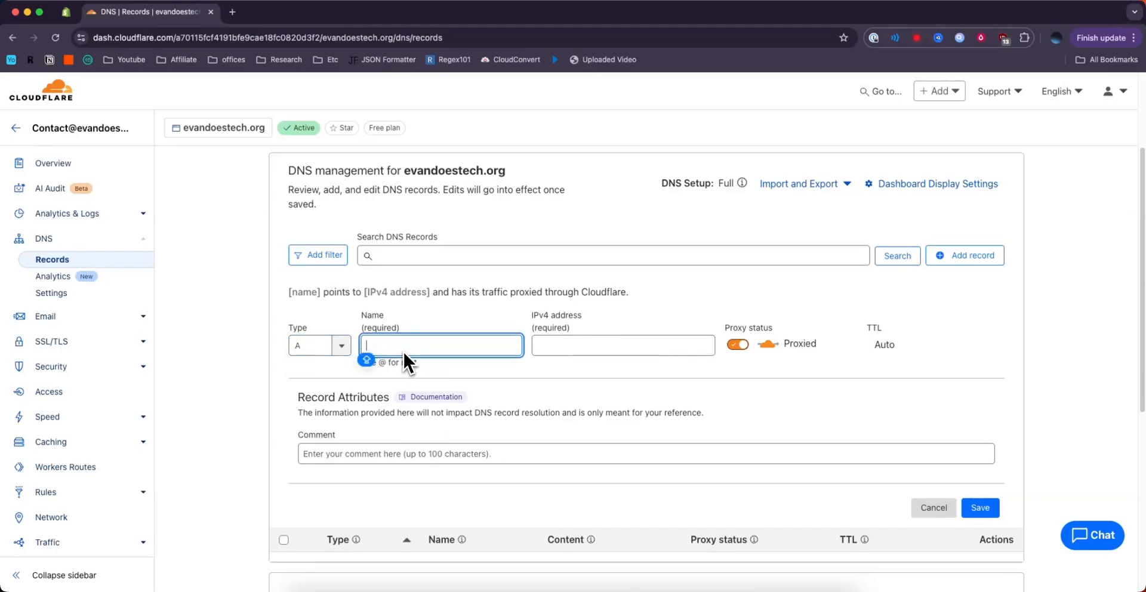
{"action": "type", "text": "@"}
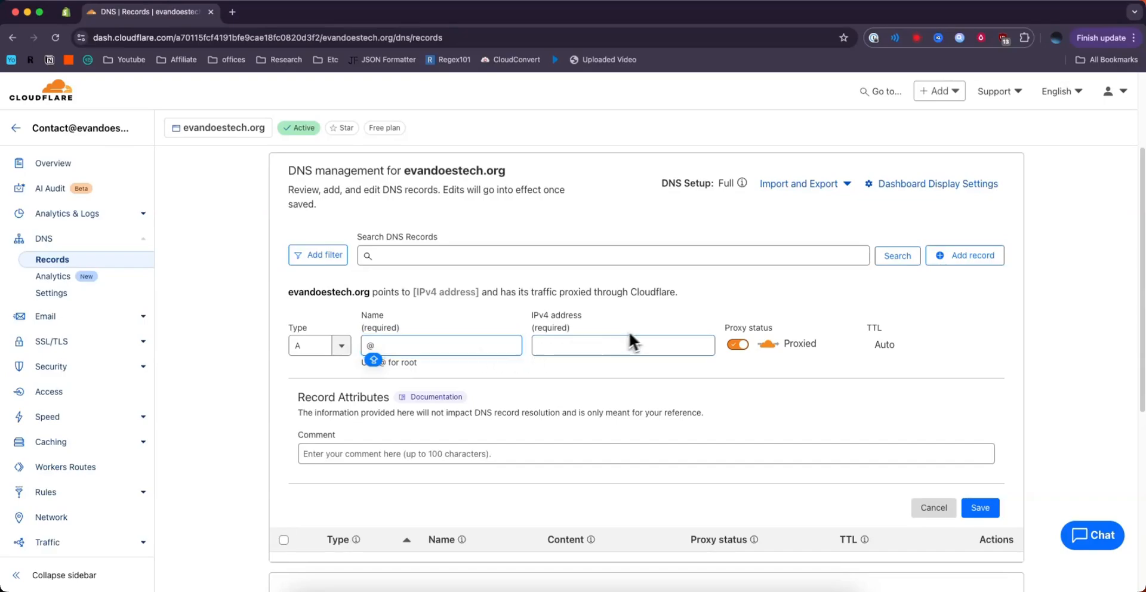
{"action": "left_click", "coordinate": [621, 344]}
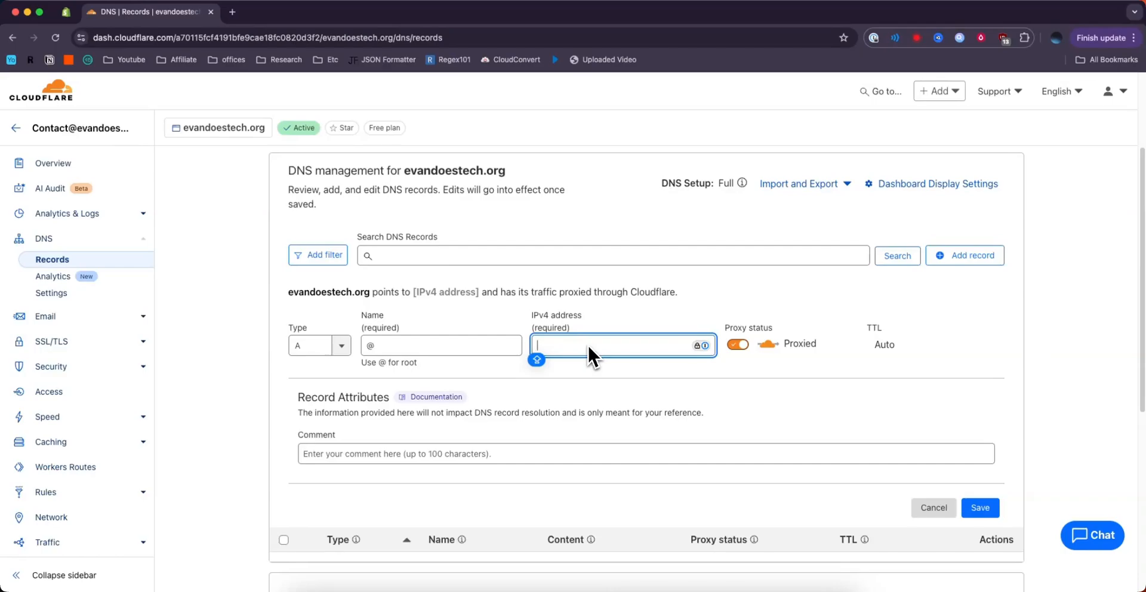
Set the A record to DNS only with a 1 hr TTL.
{"action": "left_click", "coordinate": [736, 343]}
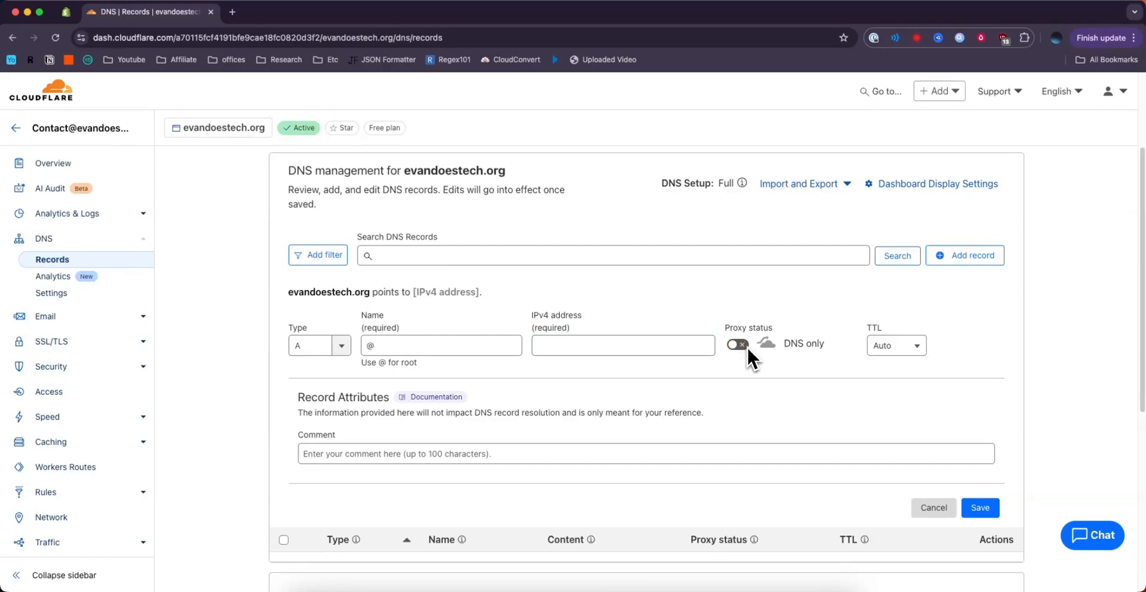
{"action": "left_click", "coordinate": [895, 345]}
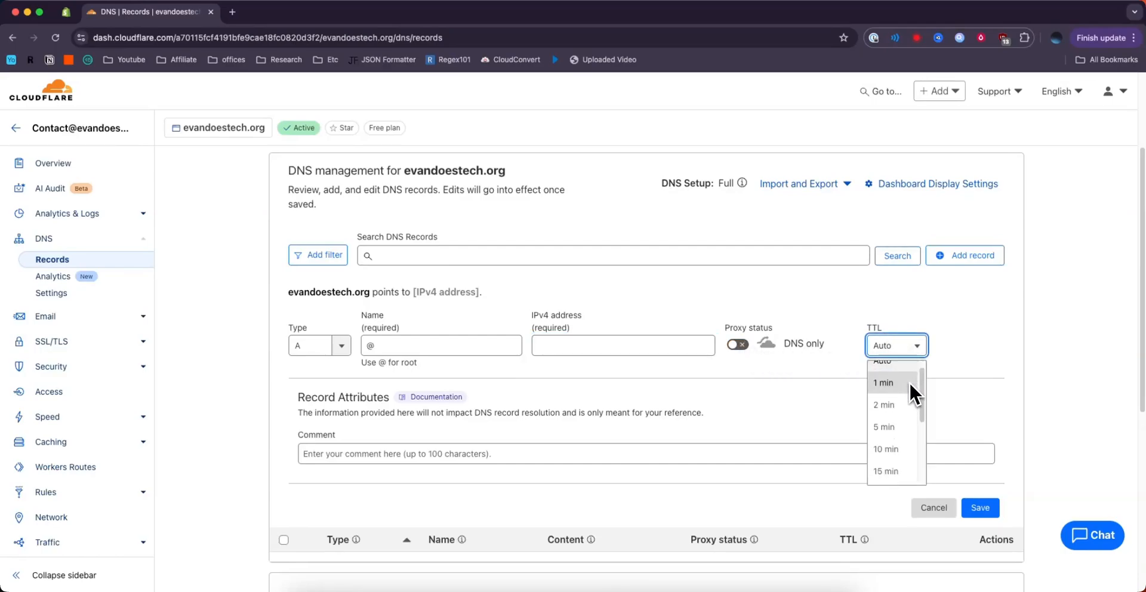
{"action": "scroll", "scroll_direction": "down", "scroll_amount": 3}
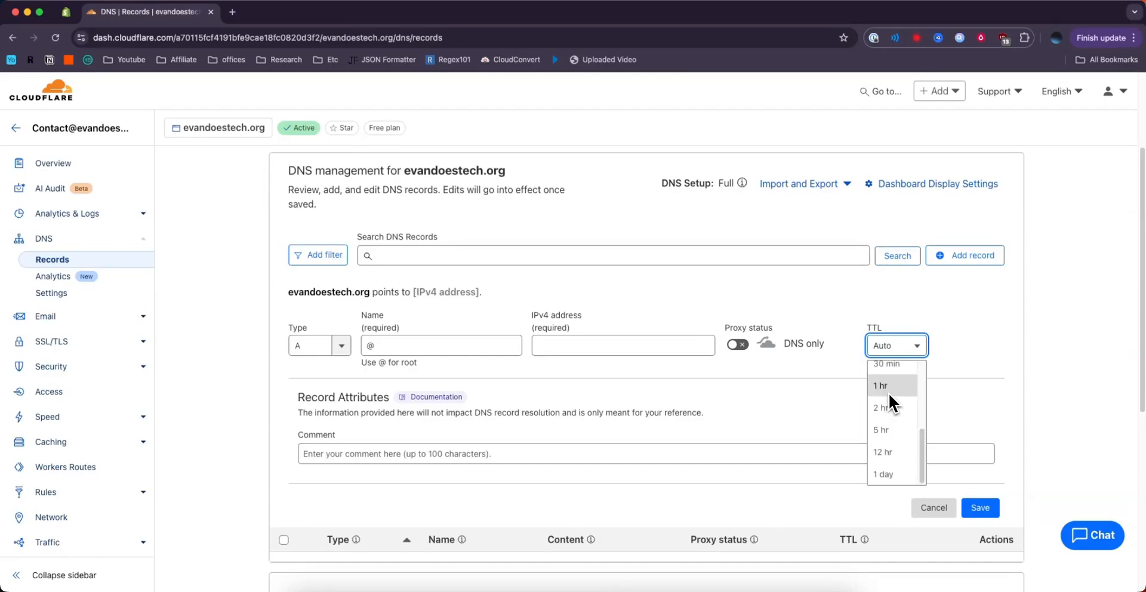
{"action": "left_click", "coordinate": [881, 385]}
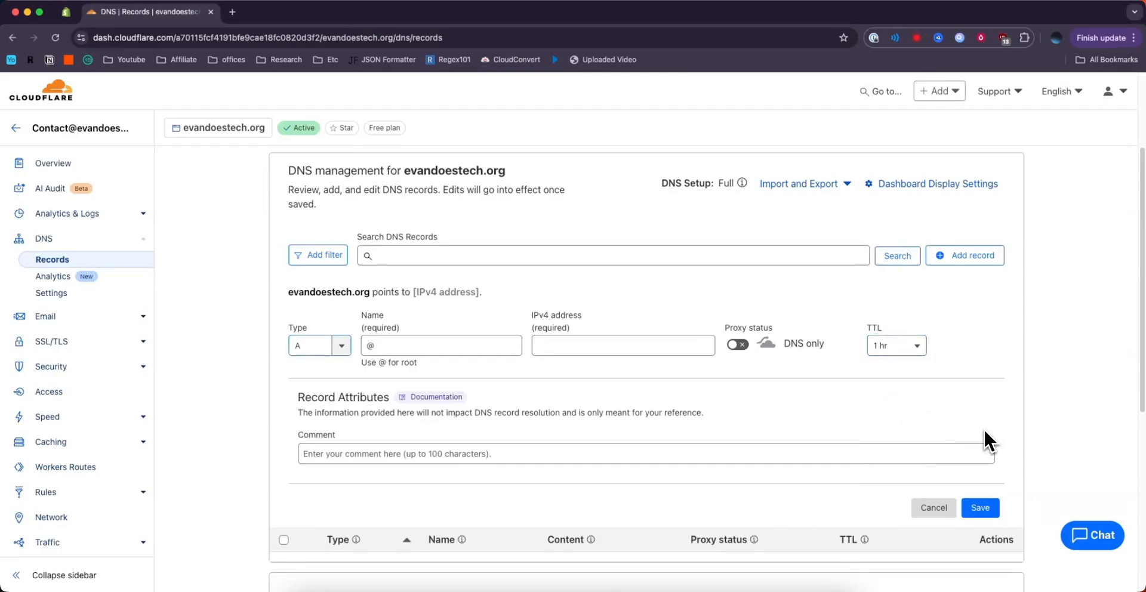
{"action": "left_click", "coordinate": [933, 507]}
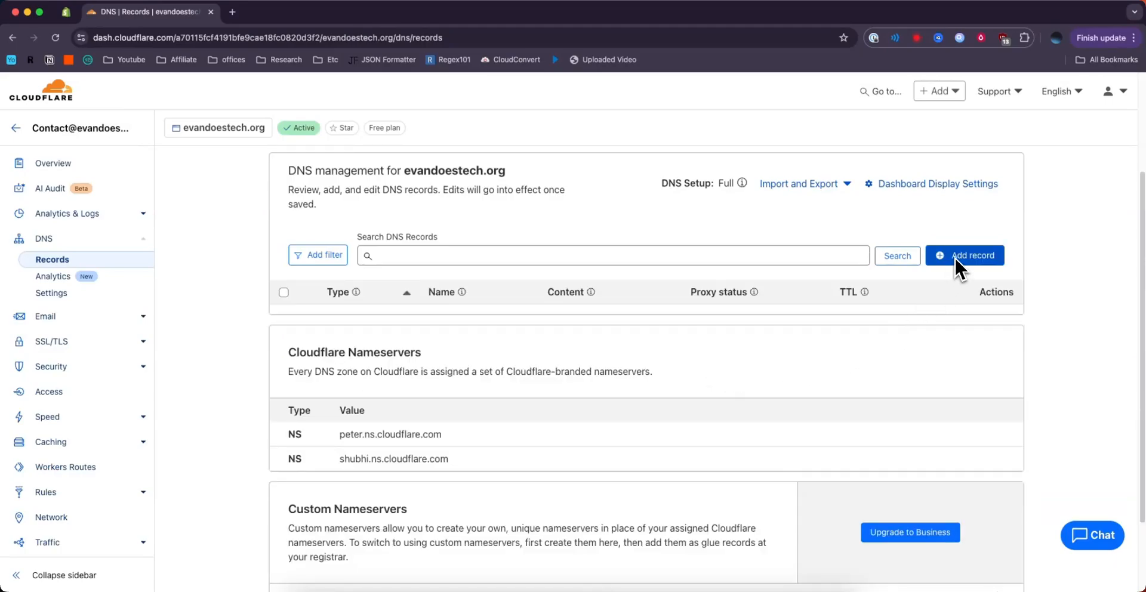
{"action": "left_click", "coordinate": [964, 254]}
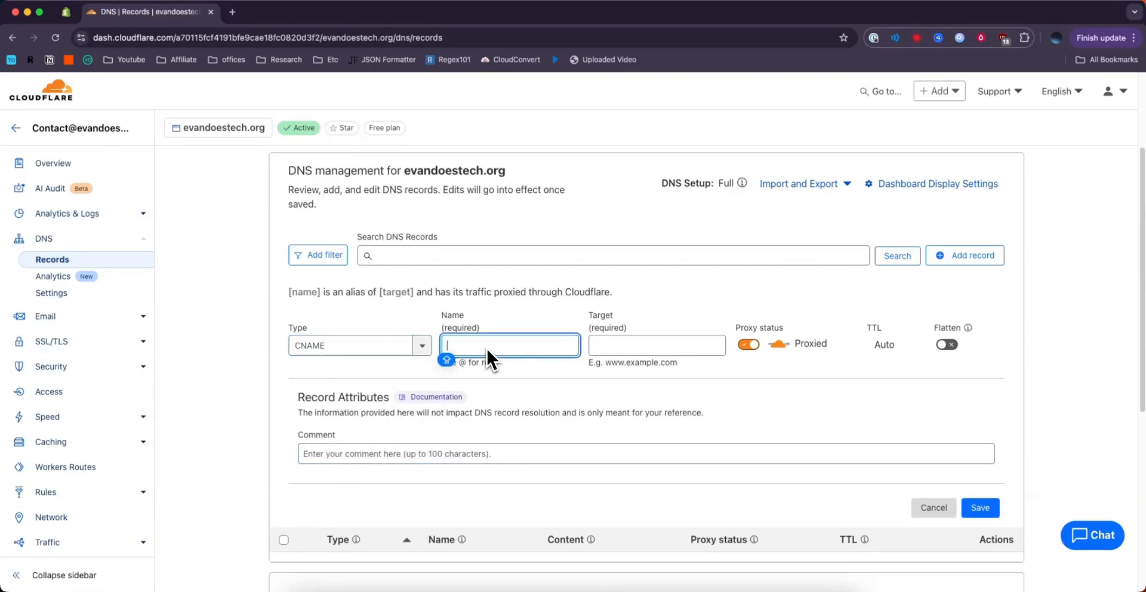
{"action": "type", "text": "ww"}
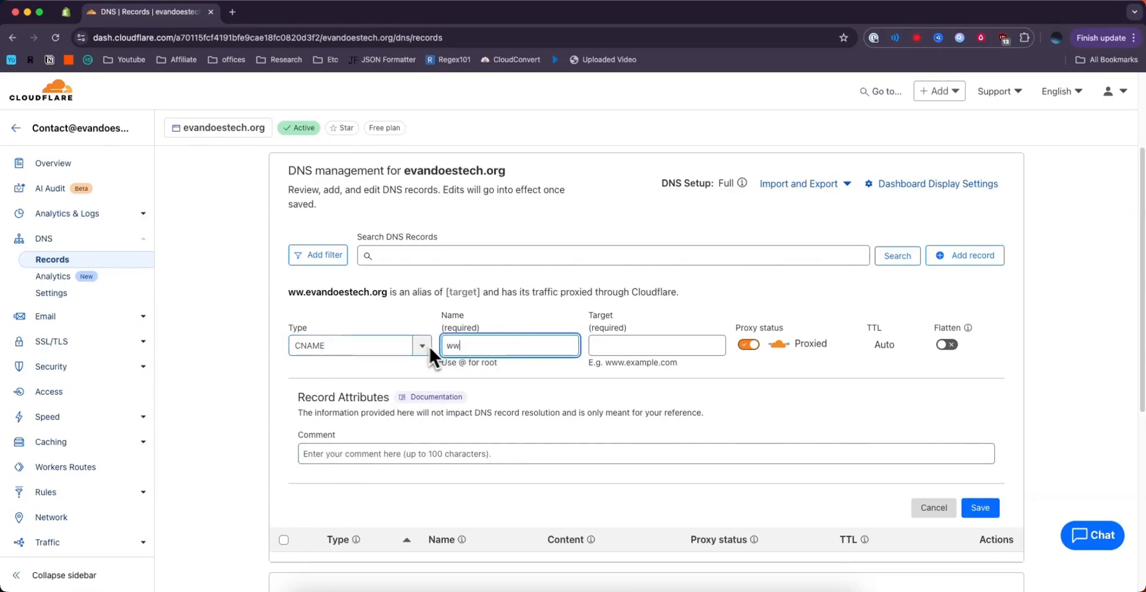
{"action": "type", "text": "www"}
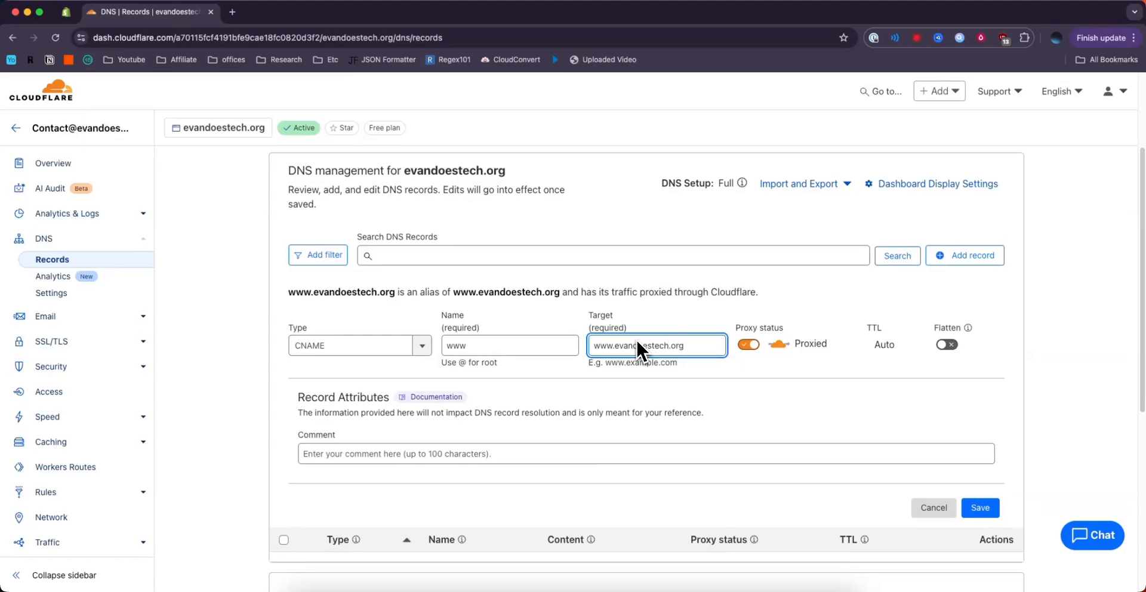
{"action": "left_click", "coordinate": [932, 507]}
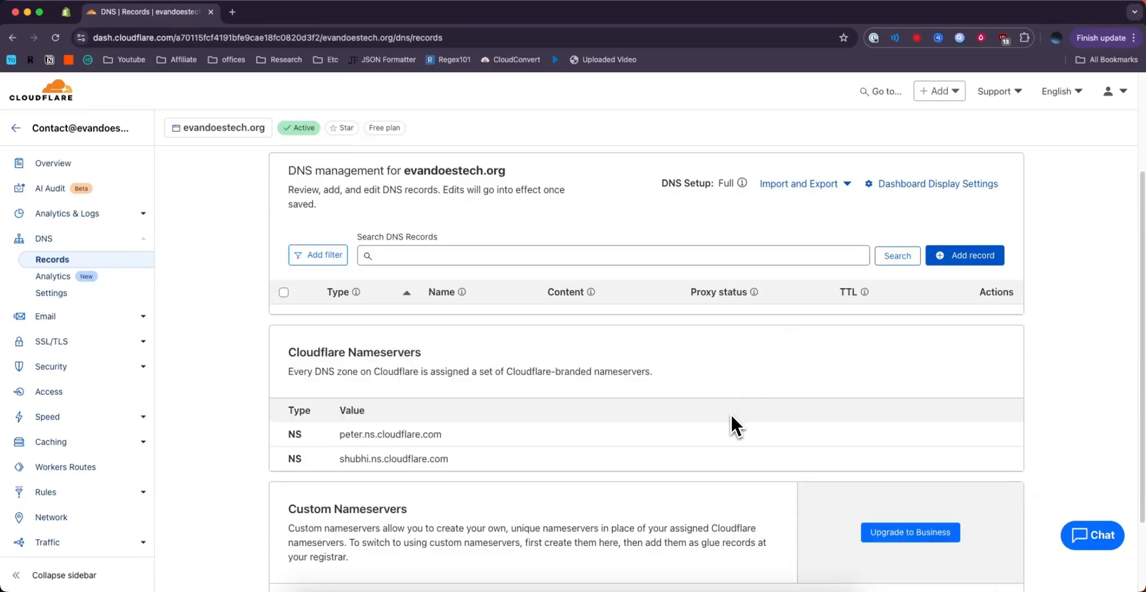